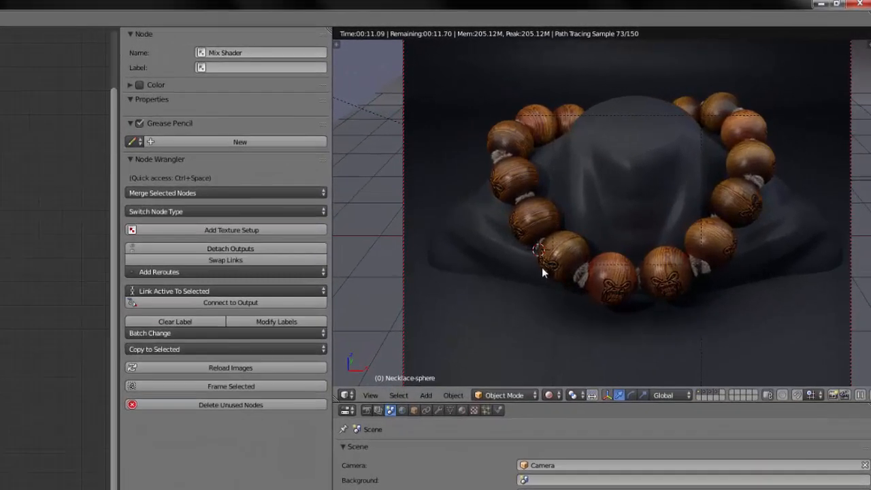
{"action": "mouse_move", "coordinate": [683, 115]}
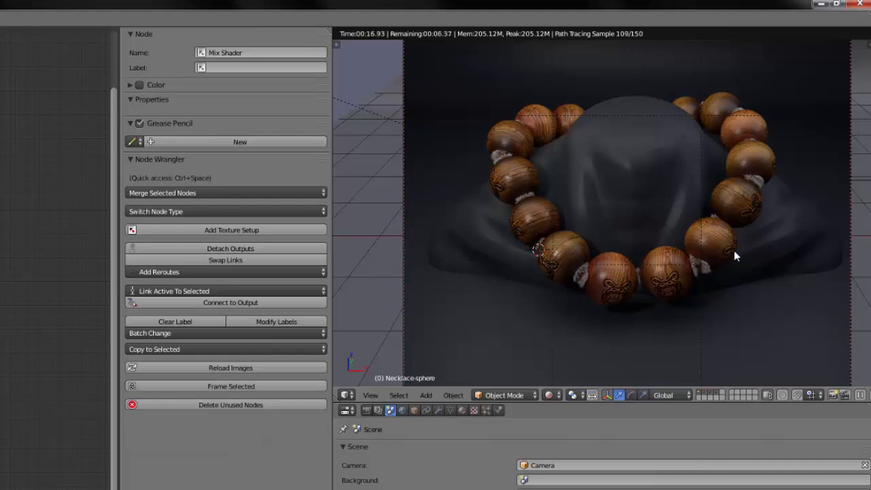
{"action": "mouse_move", "coordinate": [565, 286]}
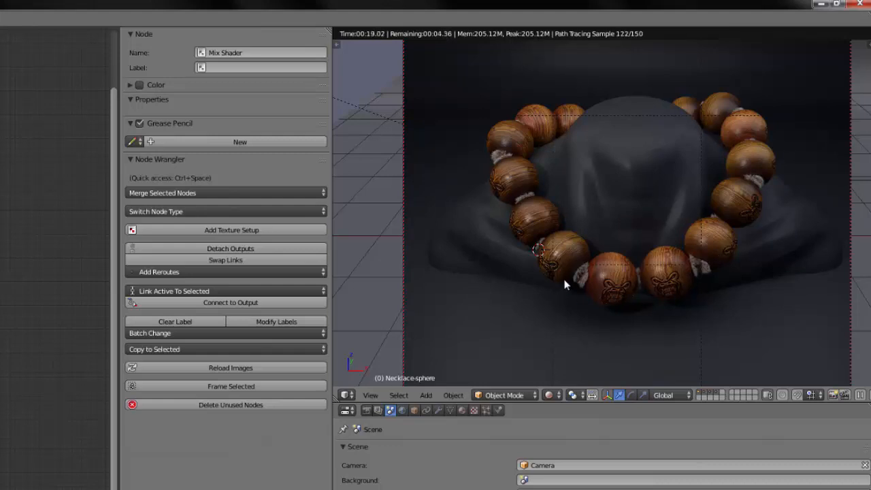
{"action": "mouse_move", "coordinate": [593, 313]}
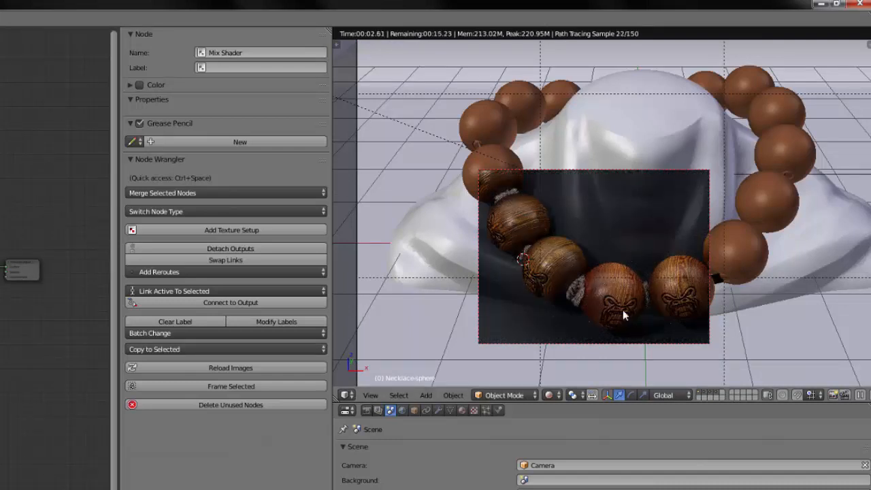
{"action": "mouse_move", "coordinate": [741, 237]}
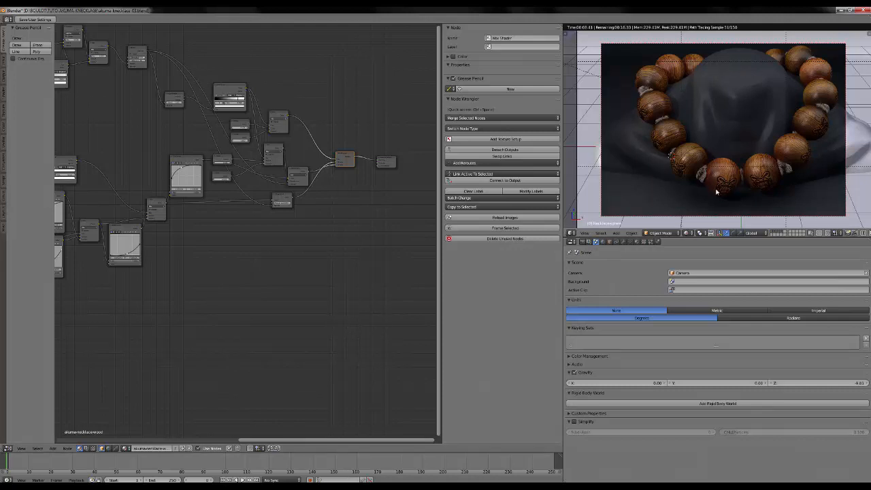
{"action": "mouse_move", "coordinate": [770, 183]}
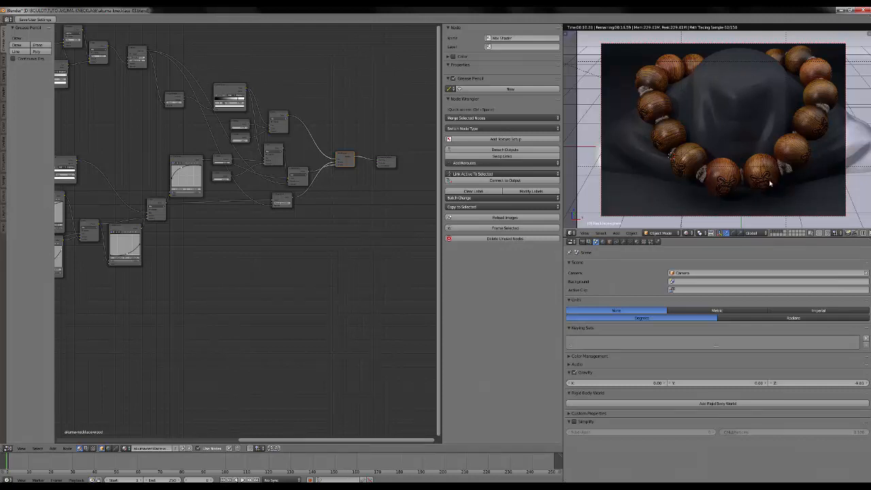
- Switch from Blender to the file manager showing the project folder's textures and scene files
{"action": "left_click", "coordinate": [245, 275]}
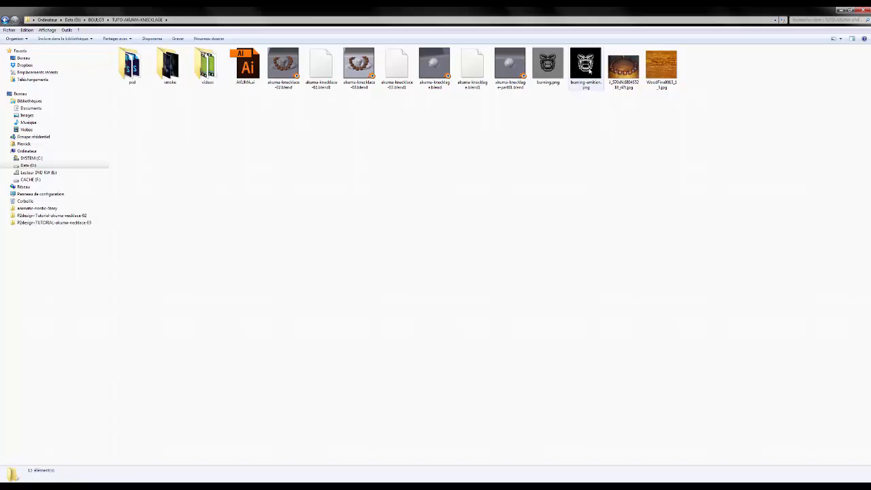
- View the burn emblem texture image from the project folder in Photo Viewer
{"action": "double_click", "coordinate": [586, 64]}
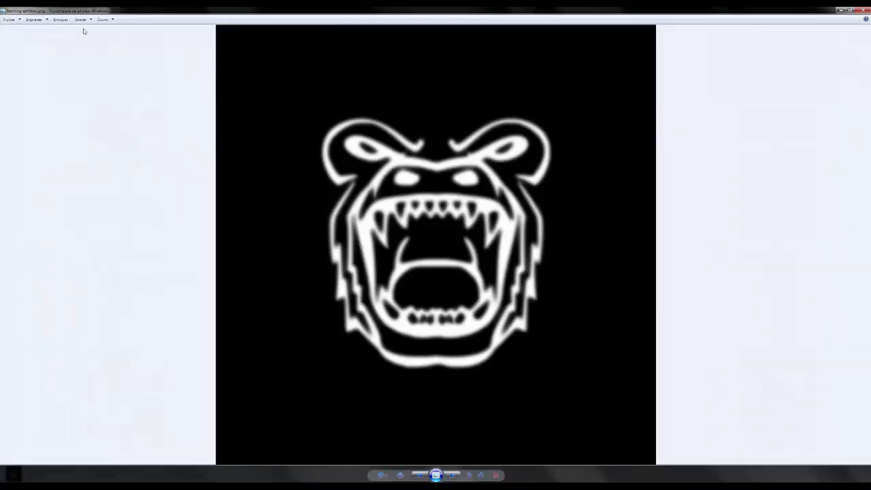
{"action": "mouse_move", "coordinate": [370, 213]}
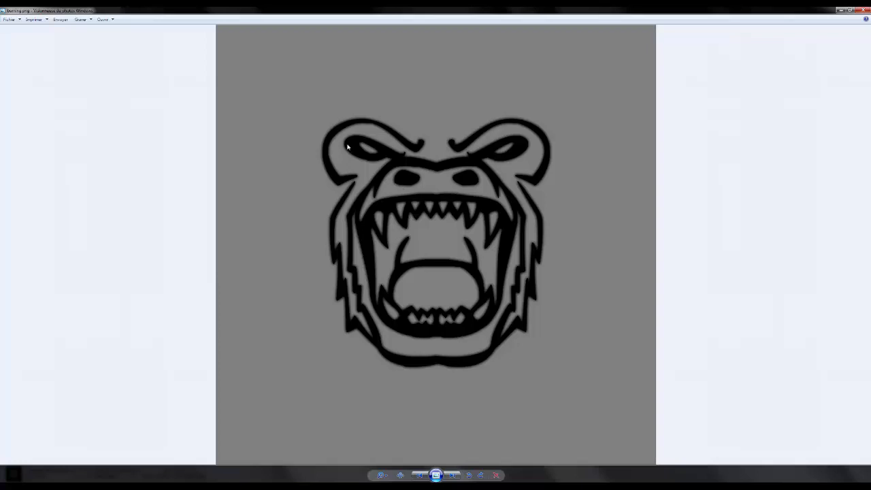
{"action": "mouse_move", "coordinate": [361, 213]}
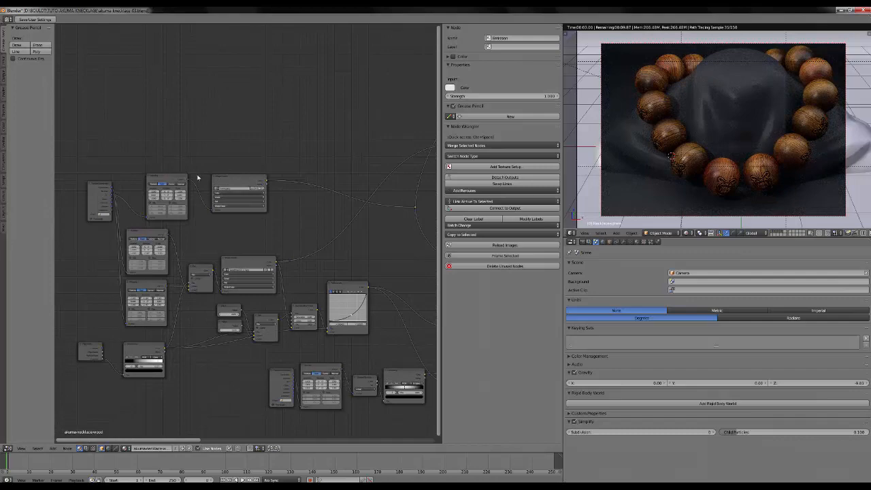
- Route the burning.png image texture's colour, fed by Mapping, into the bead Emission shader
{"action": "scroll", "scroll_direction": "up", "scroll_amount": 3}
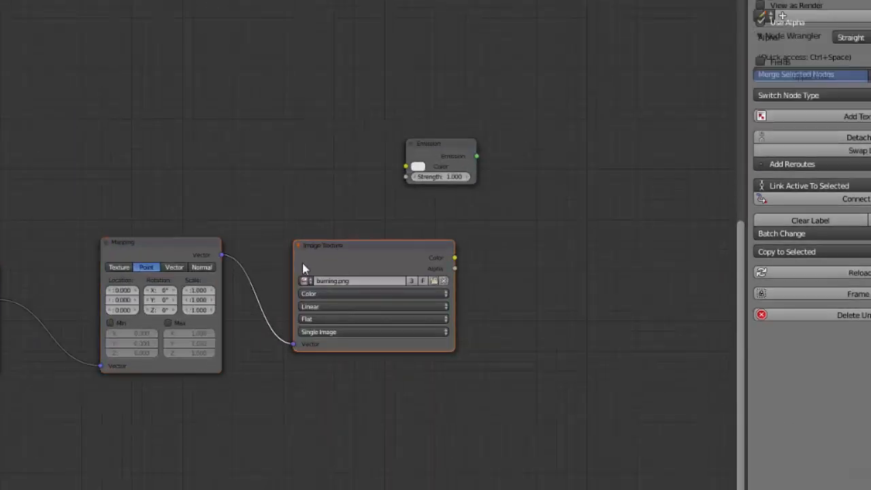
{"action": "left_click", "coordinate": [305, 280]}
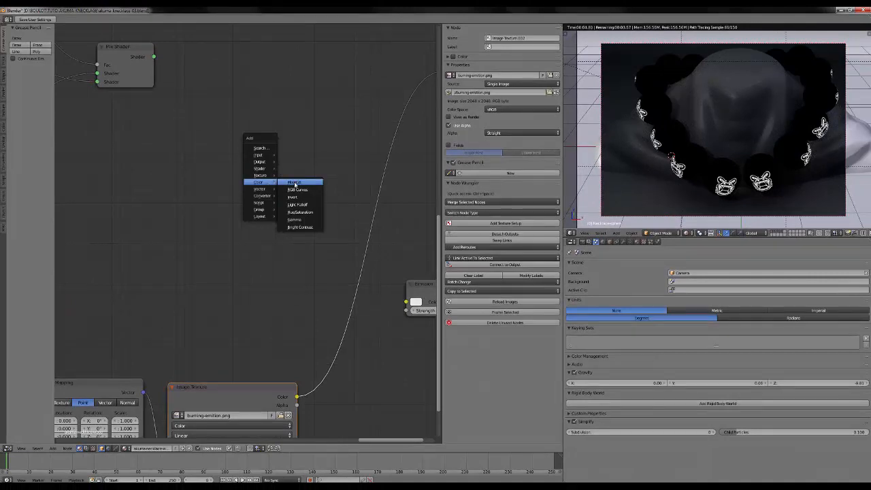
- Drop a MixRGB node between the burn image and Emission and begin its first colour
{"action": "left_click", "coordinate": [294, 183]}
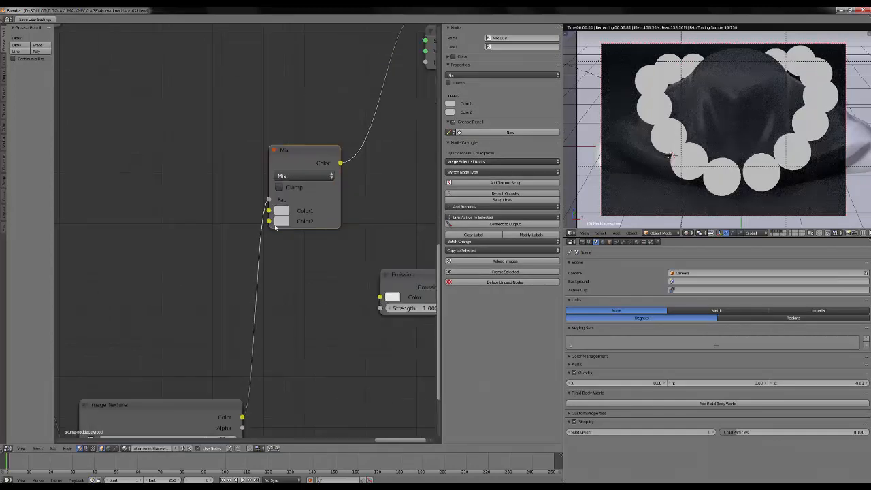
{"action": "left_click", "coordinate": [280, 209]}
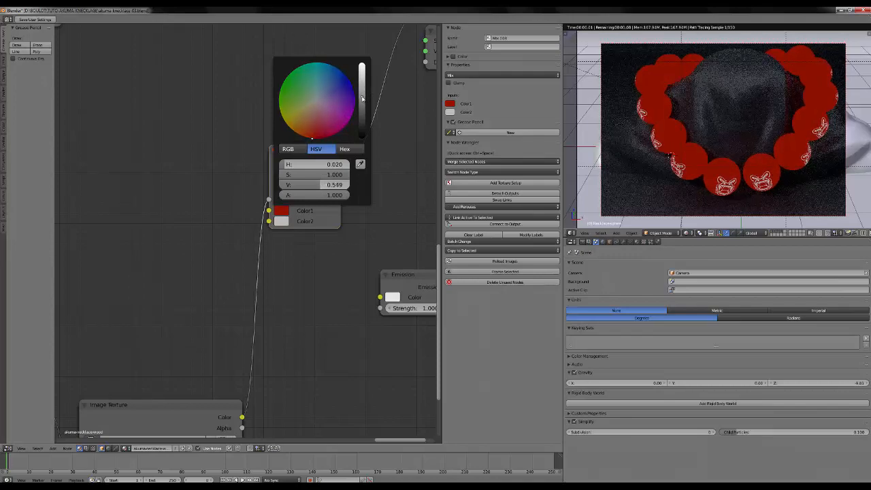
- Set the MixRGB first colour to bright red and the second colour to orange
{"action": "left_click_drag", "start_coordinate": [362, 96], "coordinate": [362, 103]}
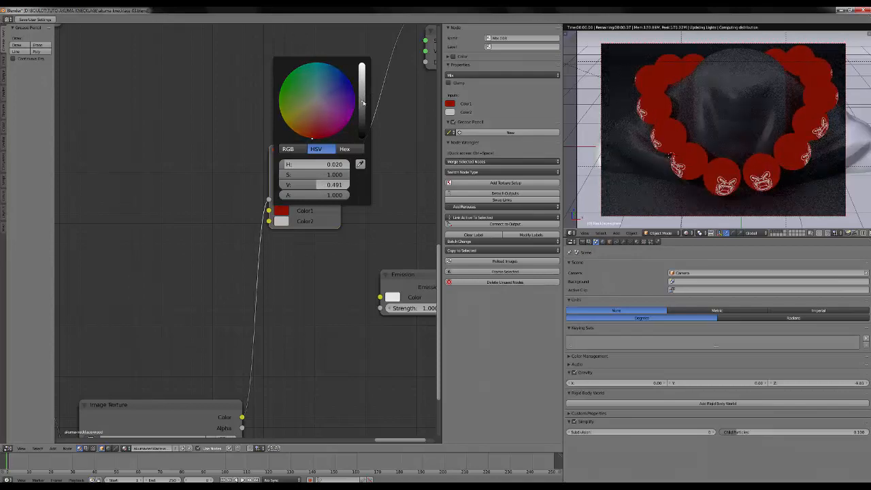
{"action": "left_click", "coordinate": [316, 111]}
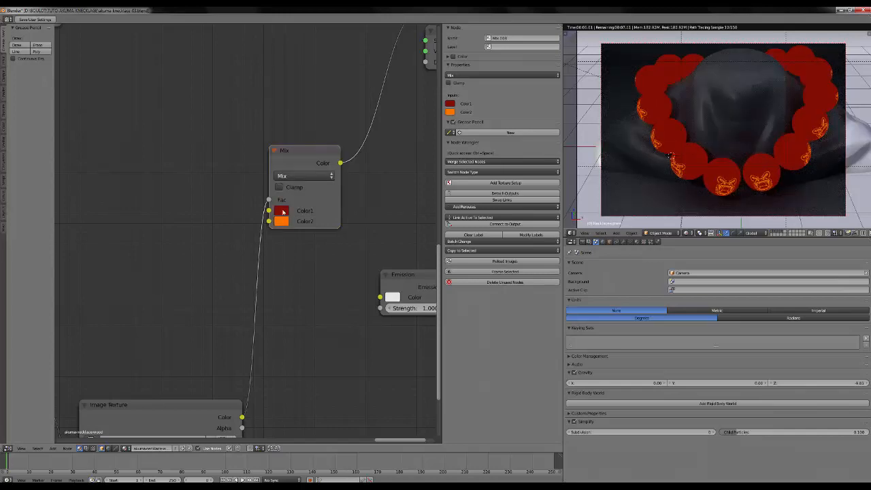
{"action": "left_click", "coordinate": [281, 210]}
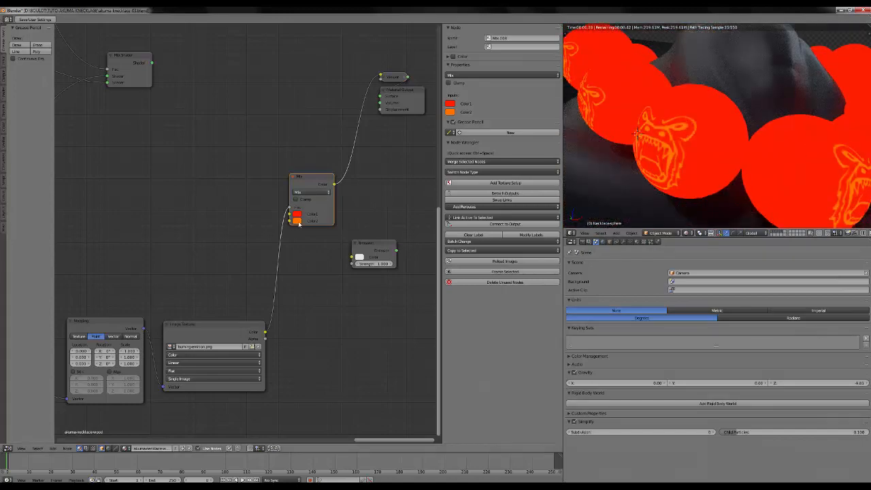
- Check the glowing red beads with orange emblems and start adding another node
{"action": "left_click", "coordinate": [297, 215]}
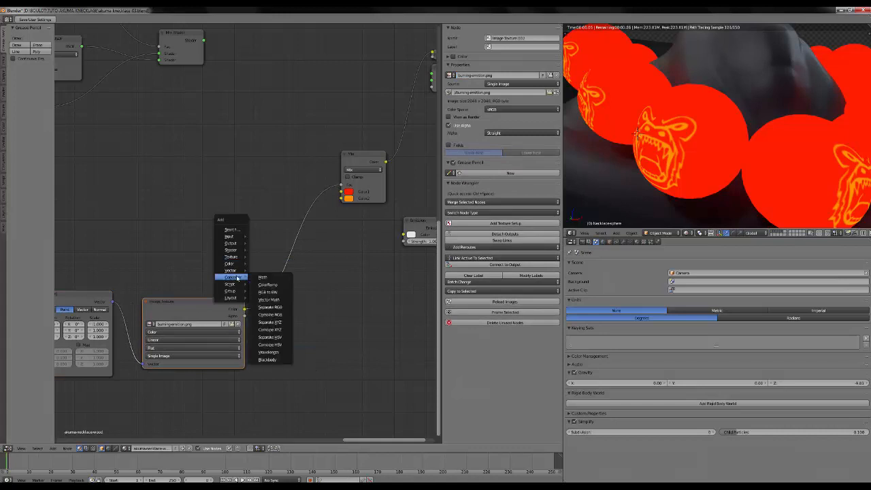
- Insert a B-Spline ColorRamp after the burn image and tune its black stop for contrast
{"action": "left_click", "coordinate": [268, 285]}
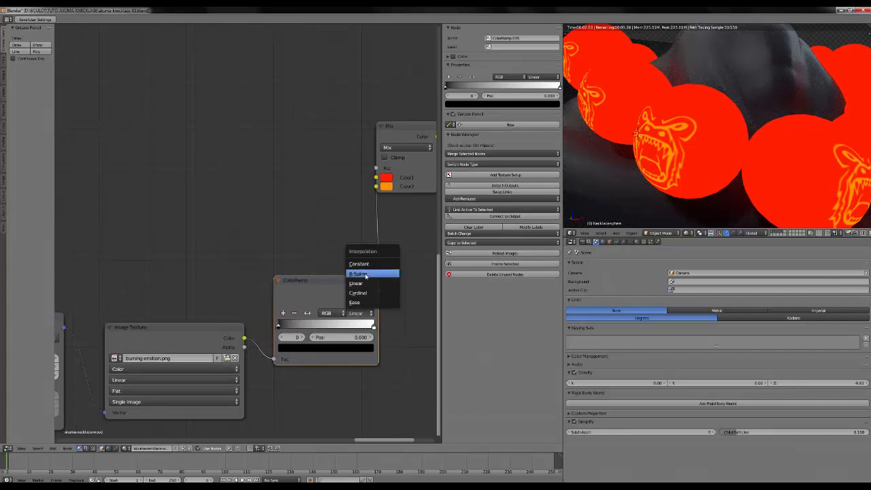
{"action": "left_click", "coordinate": [360, 273]}
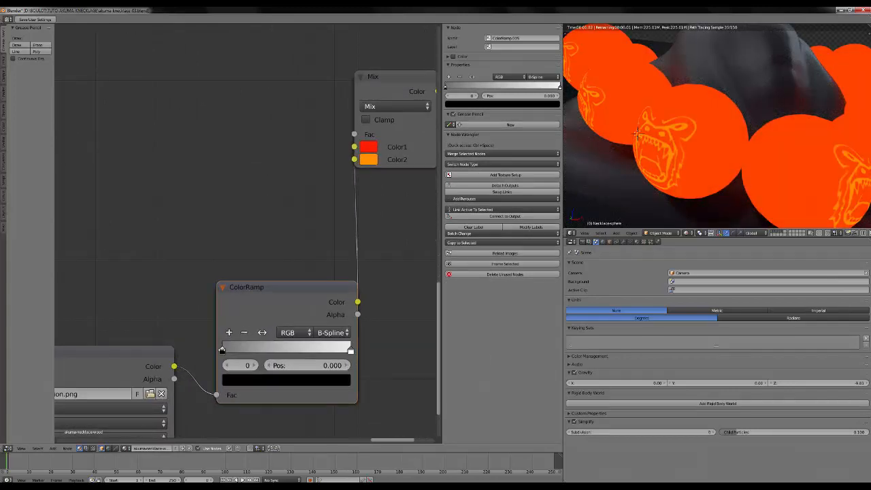
{"action": "left_click_drag", "start_coordinate": [220, 348], "coordinate": [343, 348]}
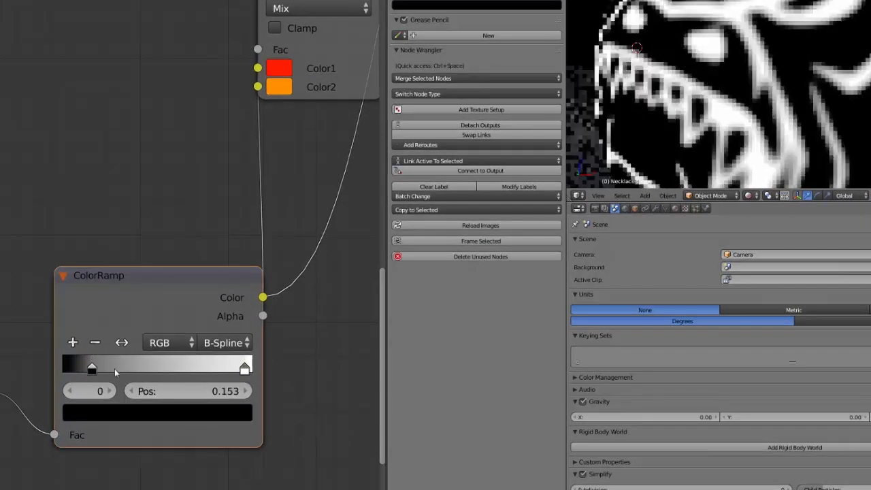
{"action": "left_click_drag", "start_coordinate": [92, 368], "coordinate": [188, 367]}
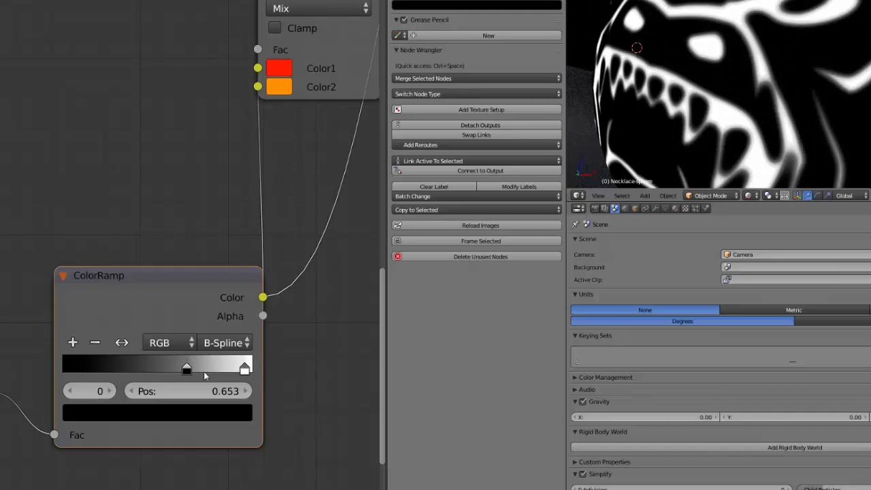
{"action": "left_click_drag", "start_coordinate": [187, 368], "coordinate": [74, 368]}
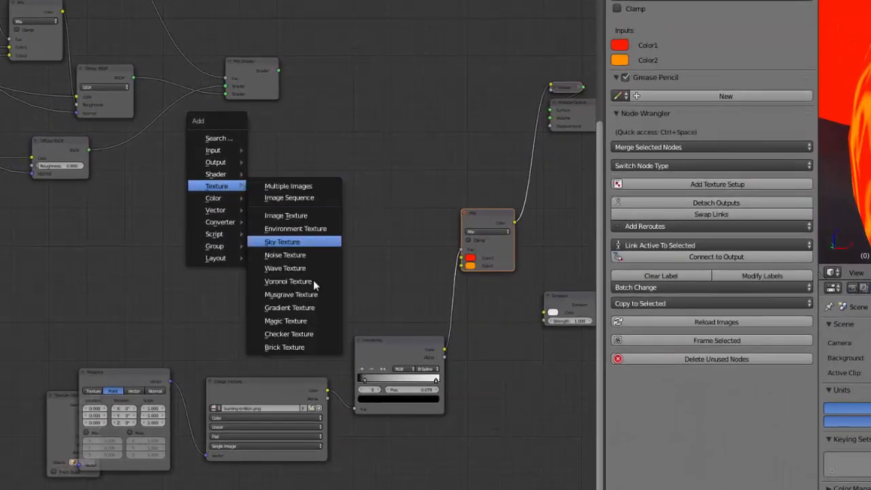
- Place a Voronoi Texture node with Intensity coloring in the bead material
{"action": "left_click", "coordinate": [281, 242]}
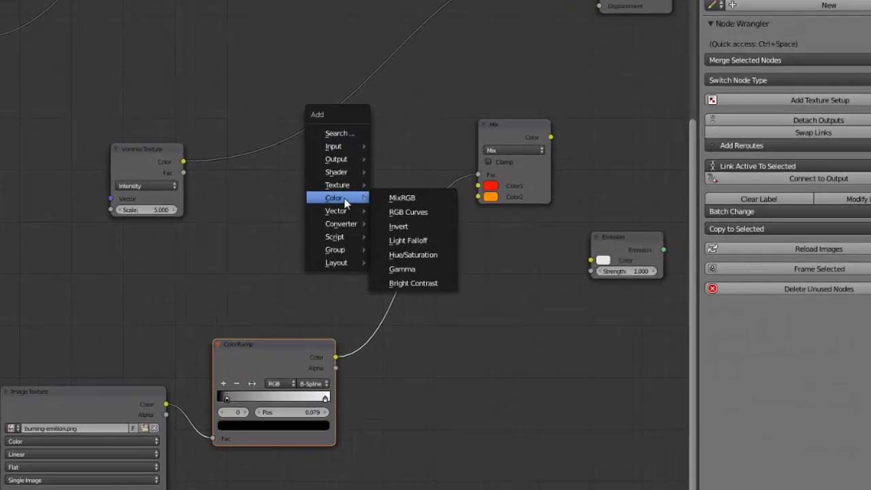
- Blend the Voronoi texture with the ramped burn pattern in a new Multiply MixRGB
{"action": "left_click", "coordinate": [403, 198]}
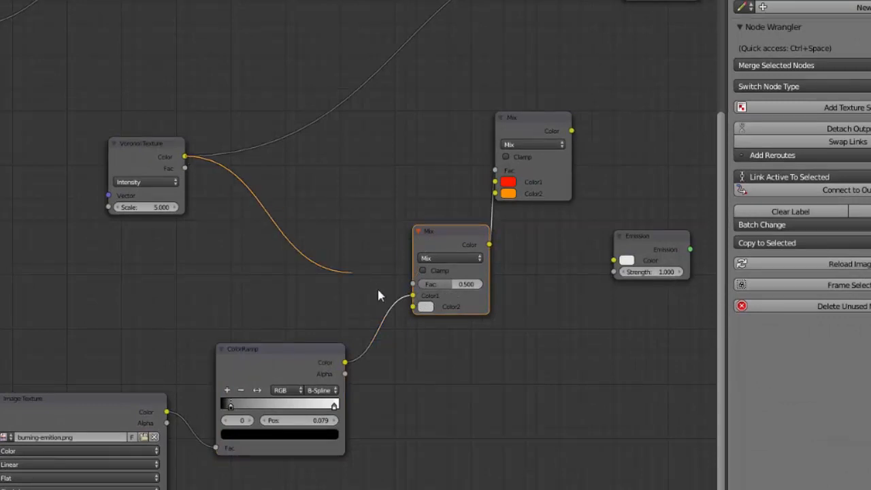
{"action": "left_click", "coordinate": [446, 258]}
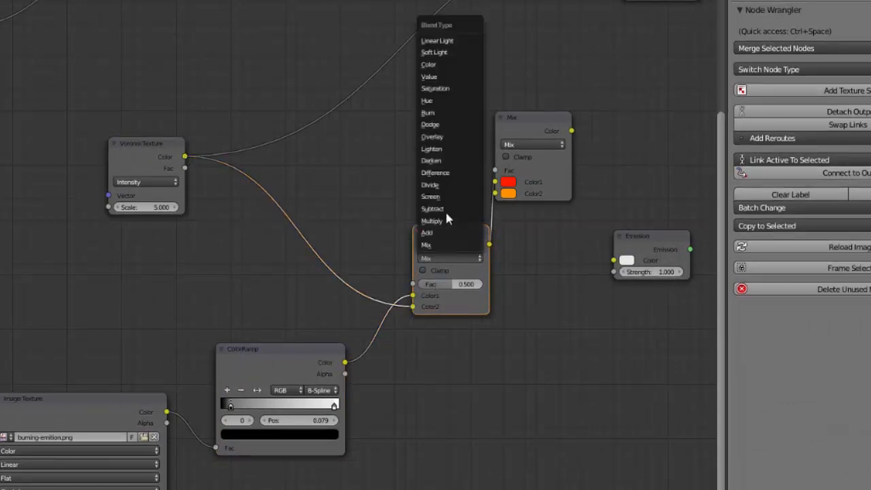
{"action": "mouse_move", "coordinate": [449, 64]}
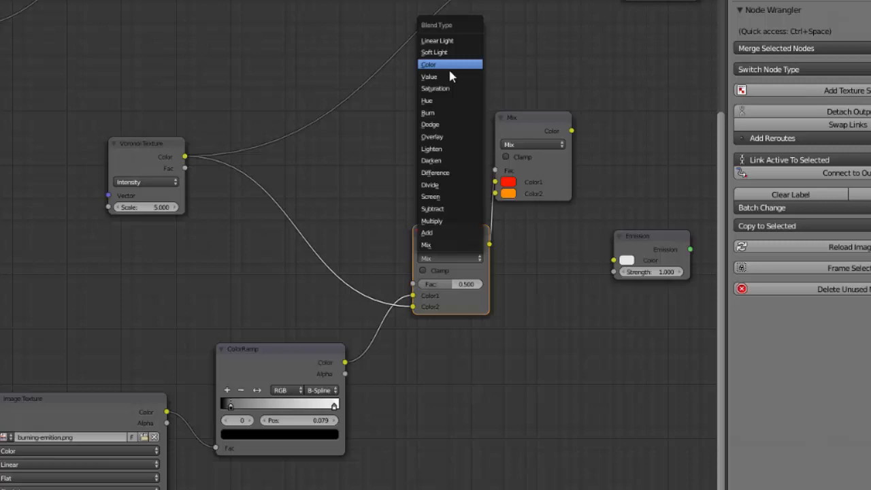
{"action": "mouse_move", "coordinate": [443, 76]}
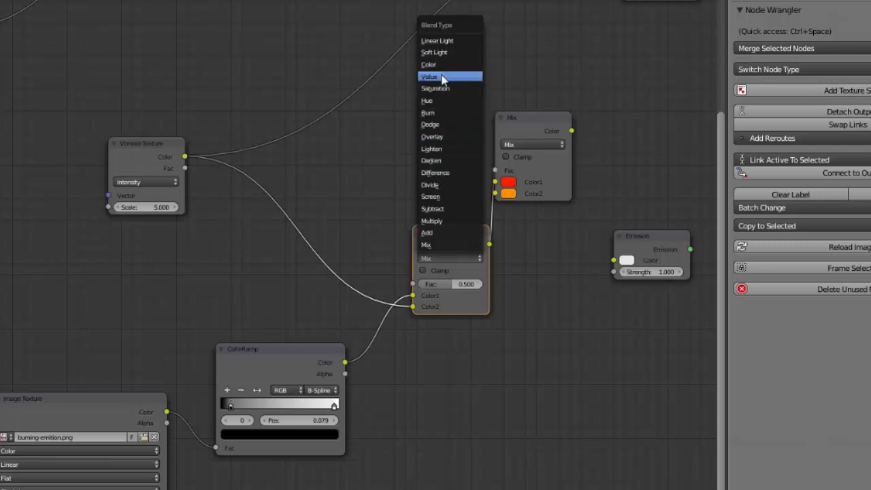
{"action": "left_click", "coordinate": [431, 221]}
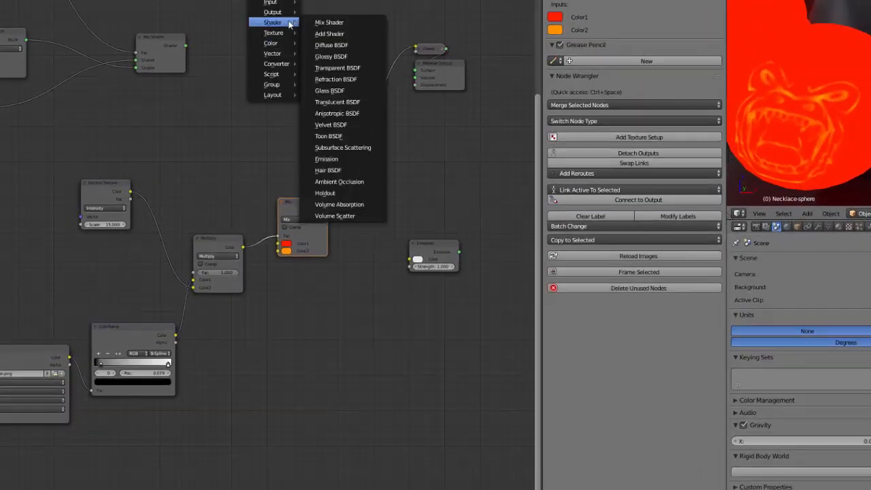
- Place a Mix Shader node in the bead material's node tree
{"action": "left_click", "coordinate": [329, 21]}
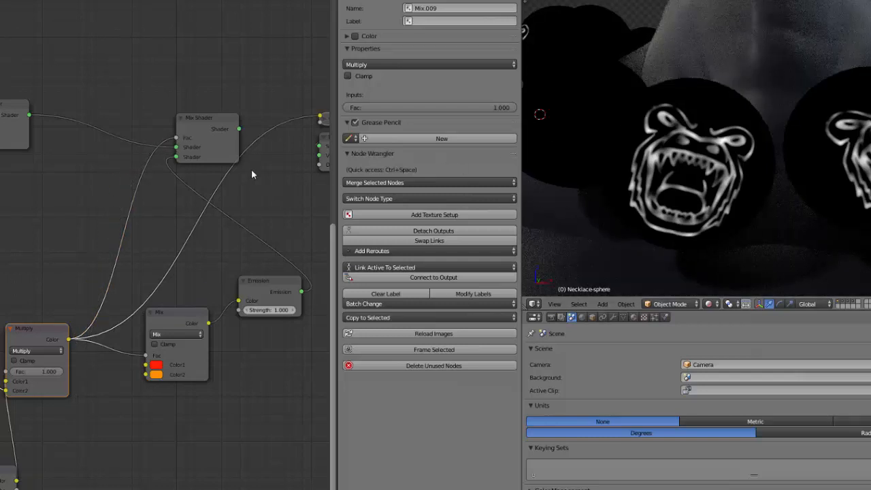
- Route the Mix Shader of wood and emission into the Material Output surface
{"action": "left_click", "coordinate": [207, 117]}
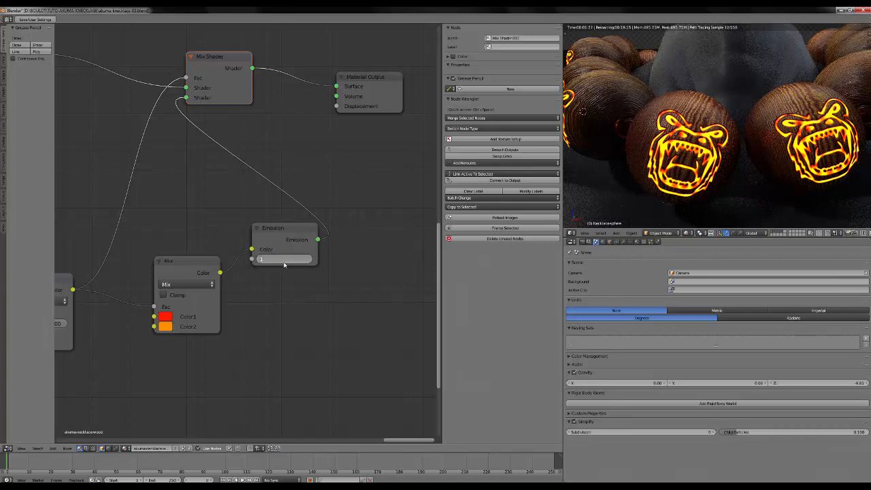
- Set Emission Strength to 0, then mute the Mix Shader to compare against plain wood
{"action": "left_click", "coordinate": [284, 258]}
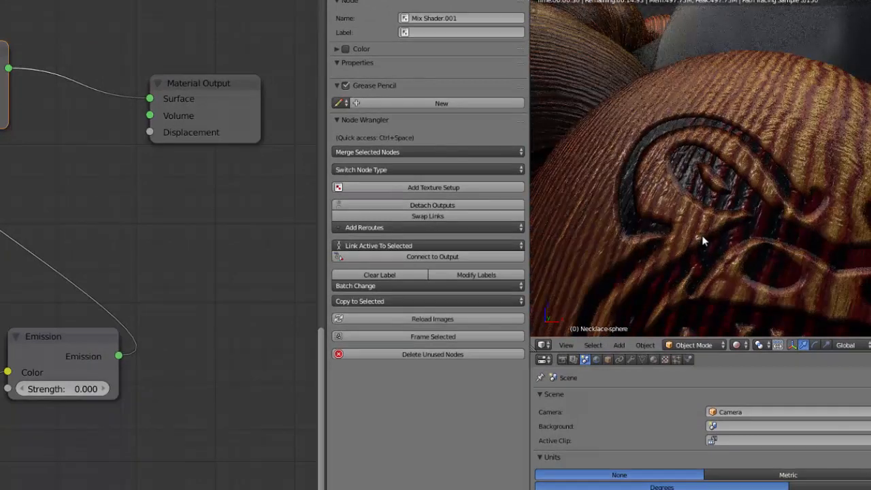
{"action": "mouse_move", "coordinate": [654, 156]}
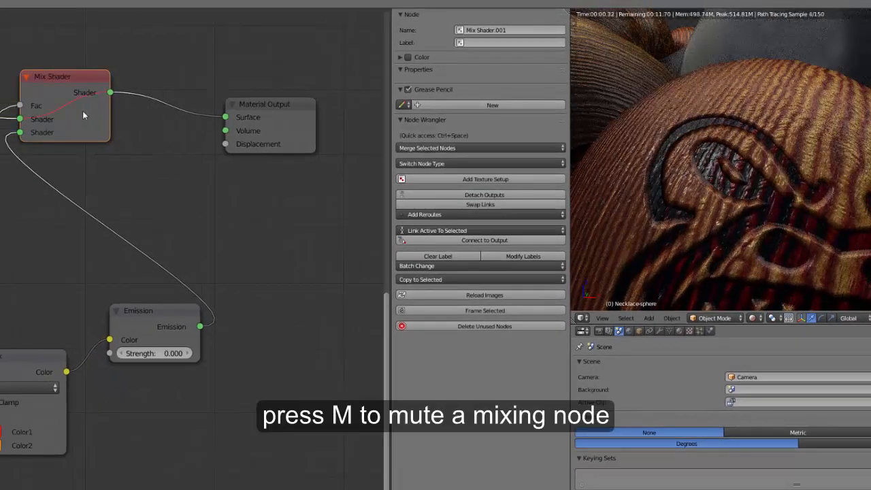
{"action": "key", "text": "m"}
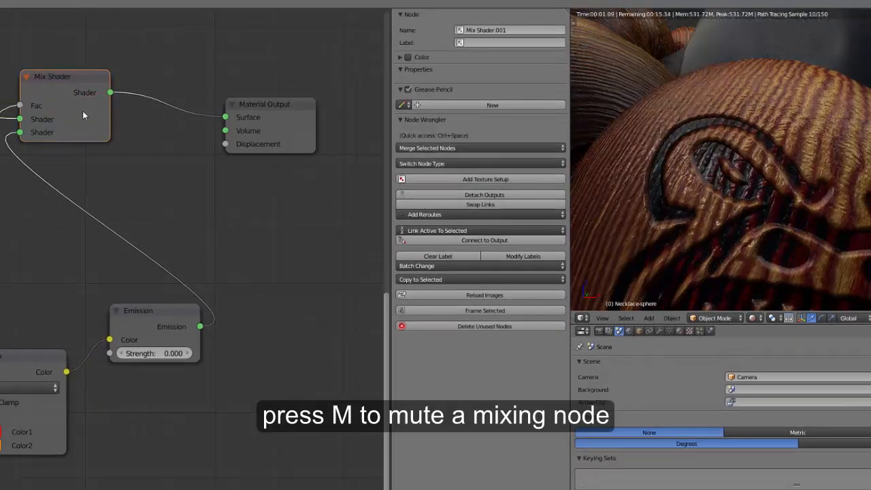